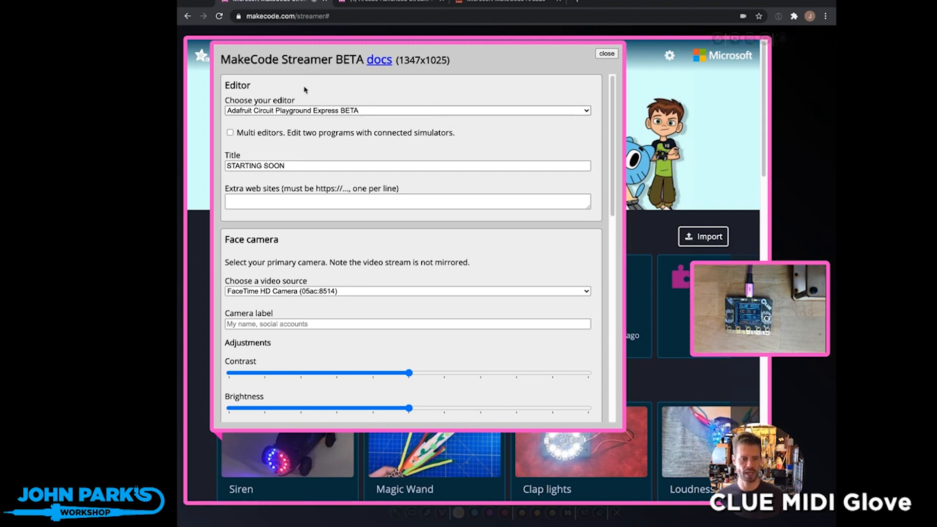
mouse_move(304, 107)
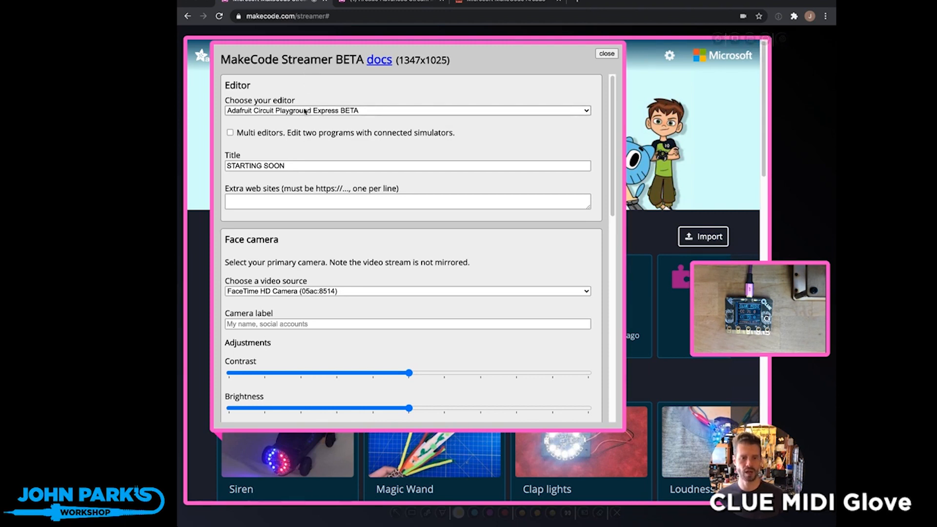
Step: Reveal the Document camera (USB Capture HDMI) and Countdown sections further down the setup panel
scroll(down, 3)
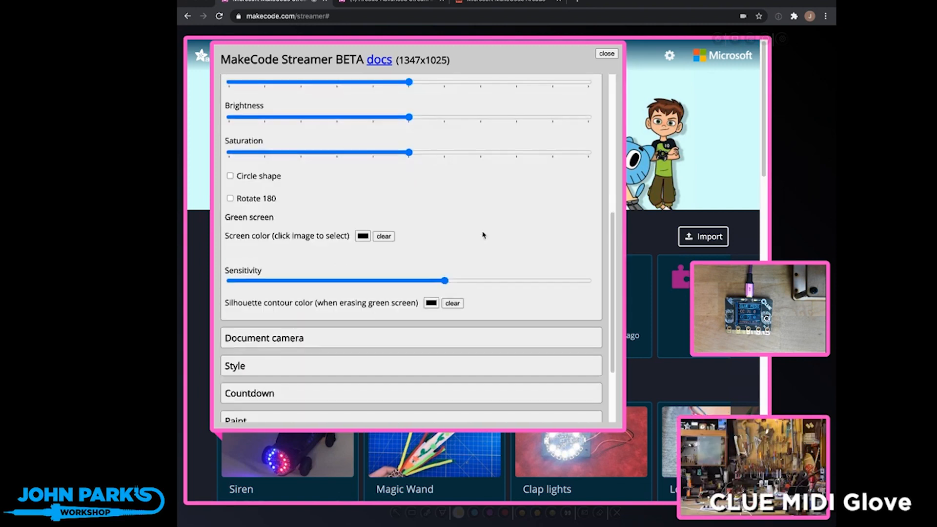
scroll(down, 3)
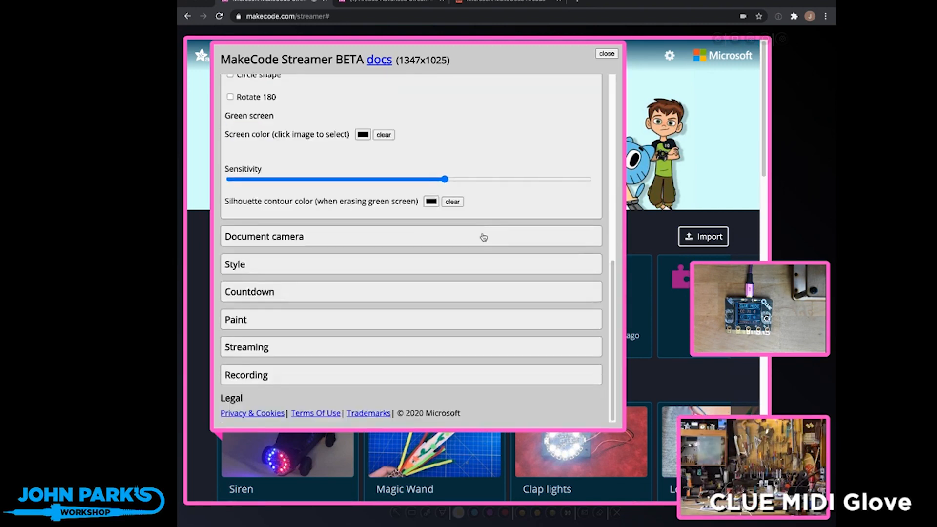
mouse_move(484, 235)
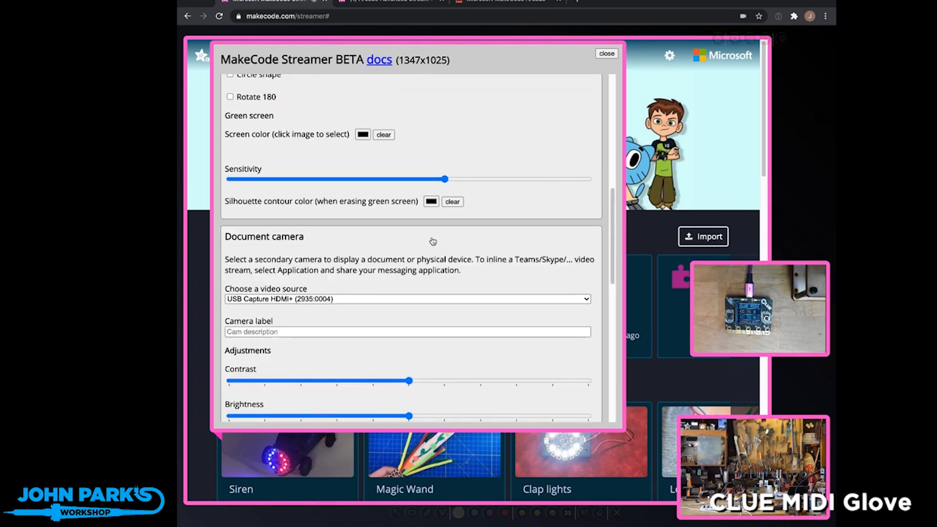
scroll(down, 3)
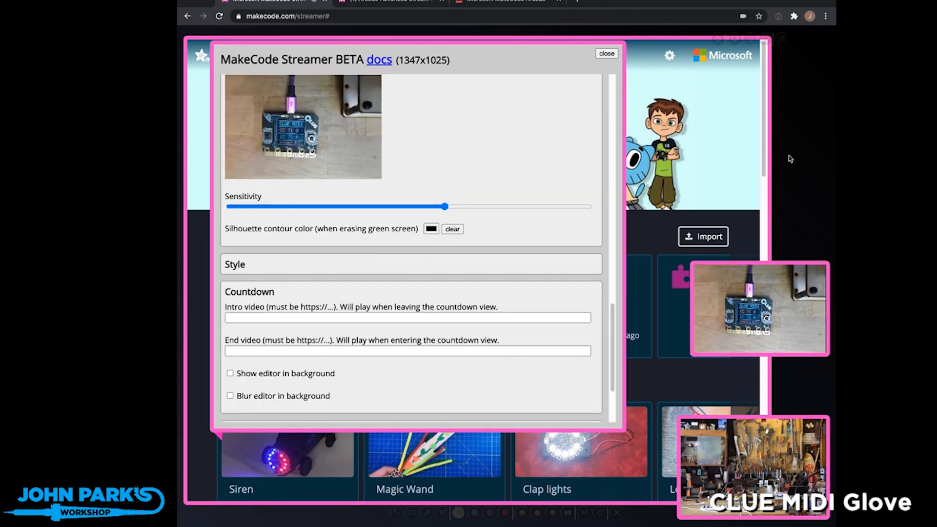
Step: Dismiss the setup panel and draw a yellow arrow pointing at the forever block
click(606, 53)
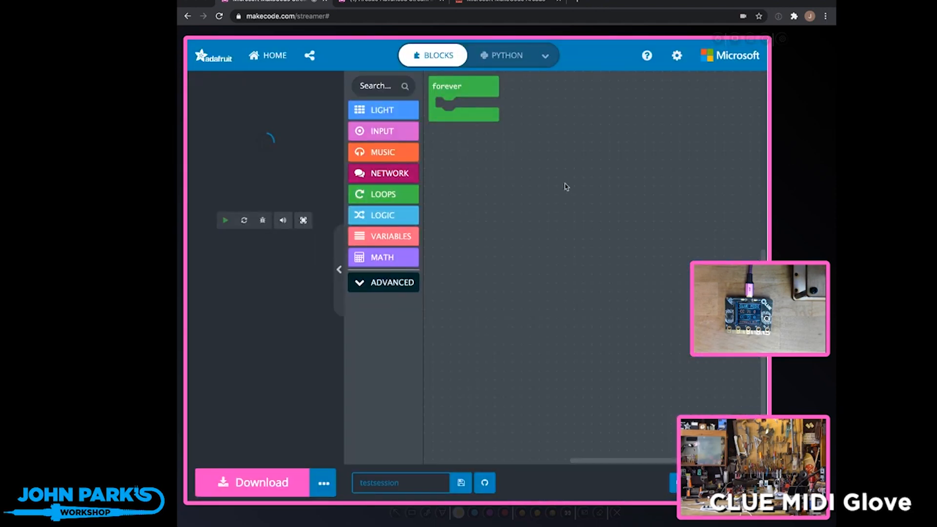
click(225, 219)
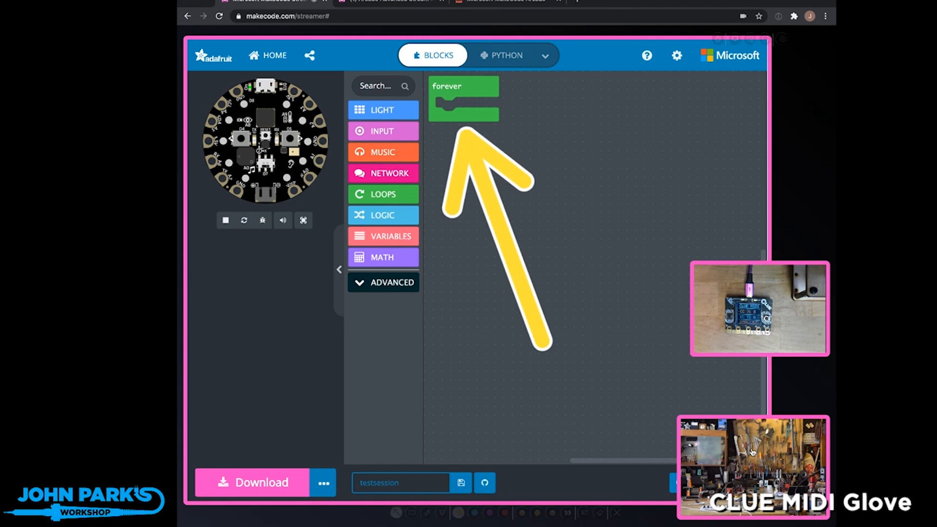
mouse_move(748, 154)
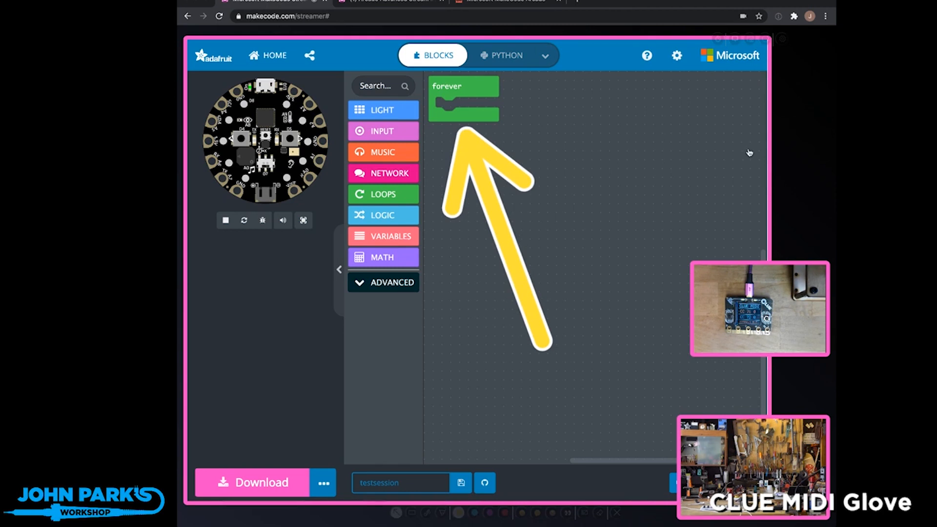
mouse_move(553, 387)
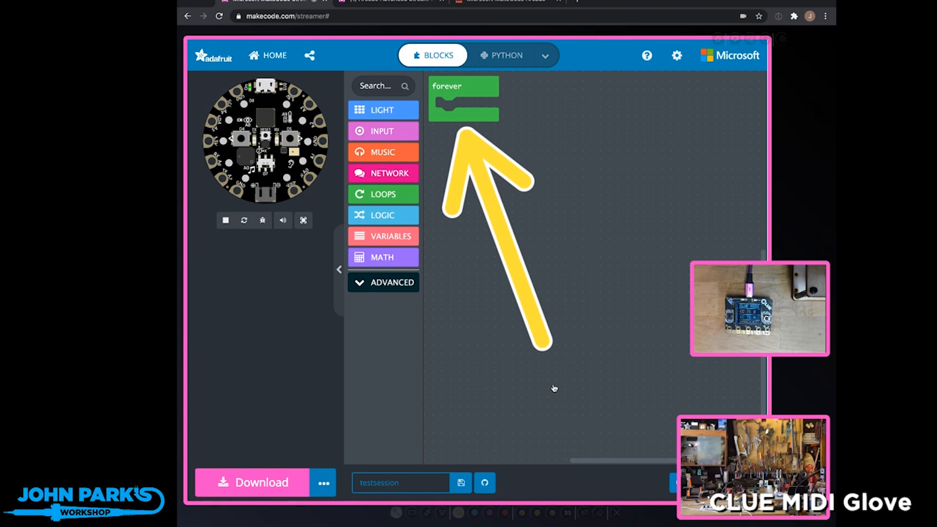